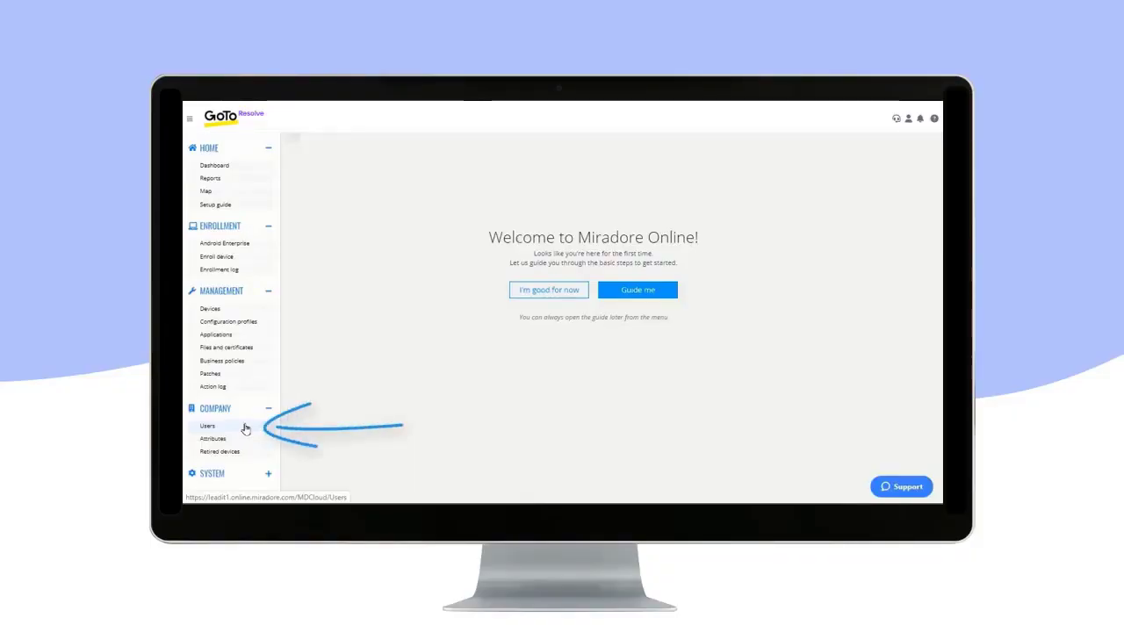
Show the Company Users page listing existing users with email, name and phone.
click(207, 427)
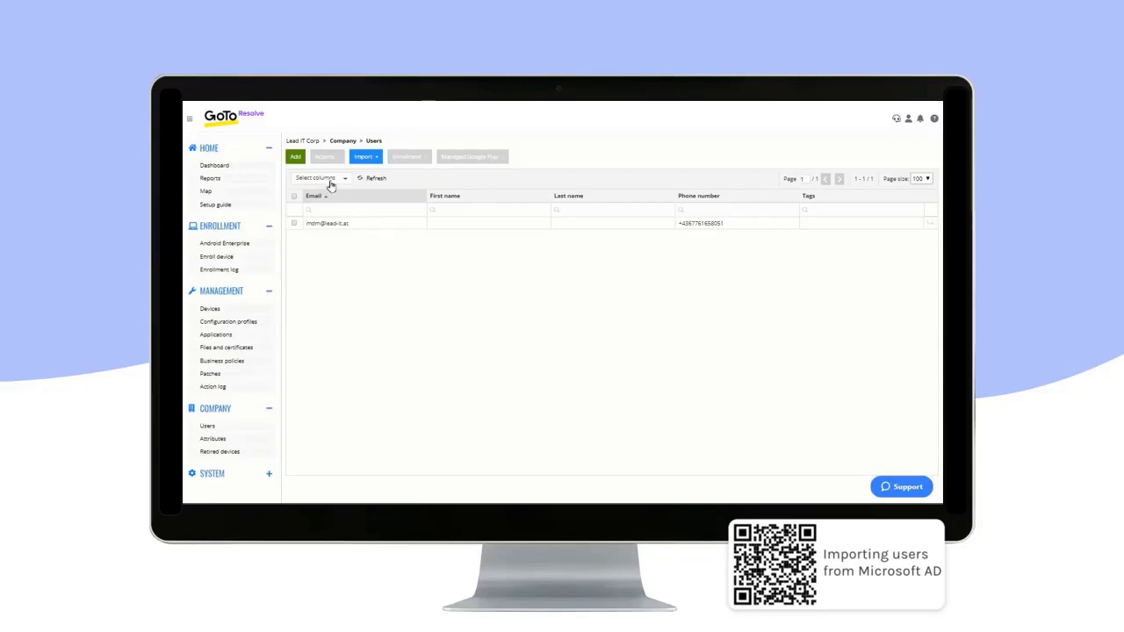
click(295, 156)
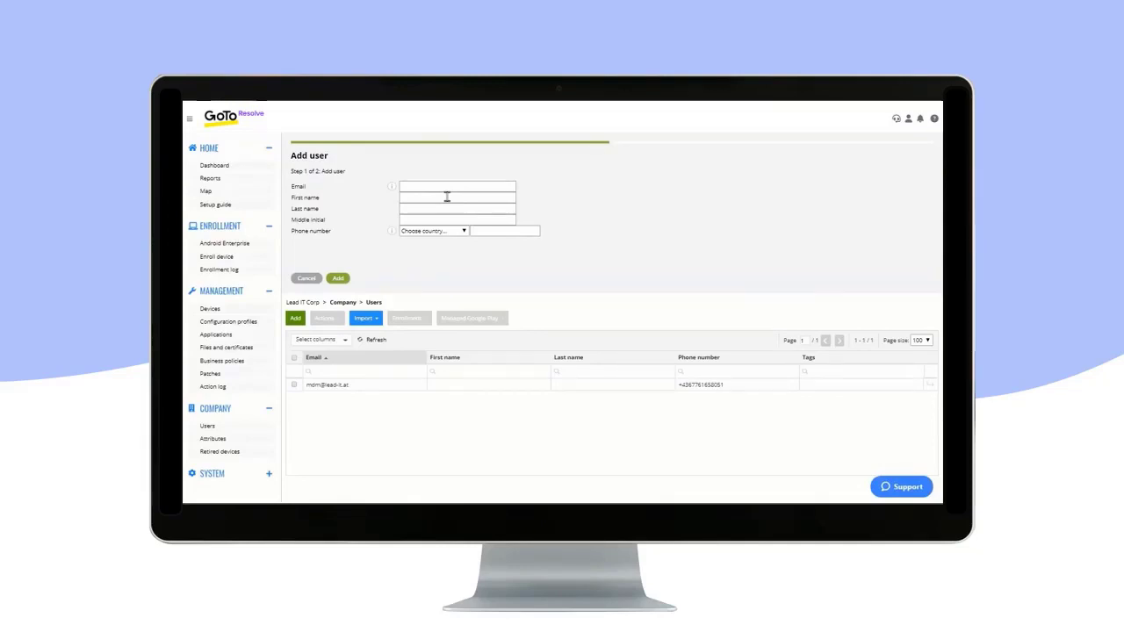
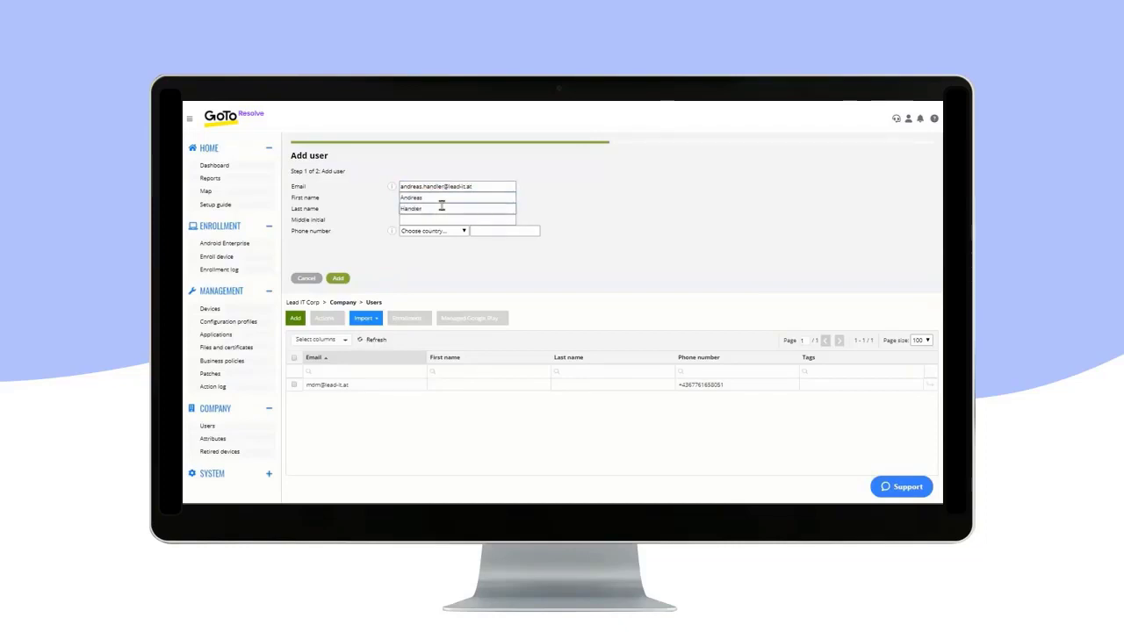
click(337, 278)
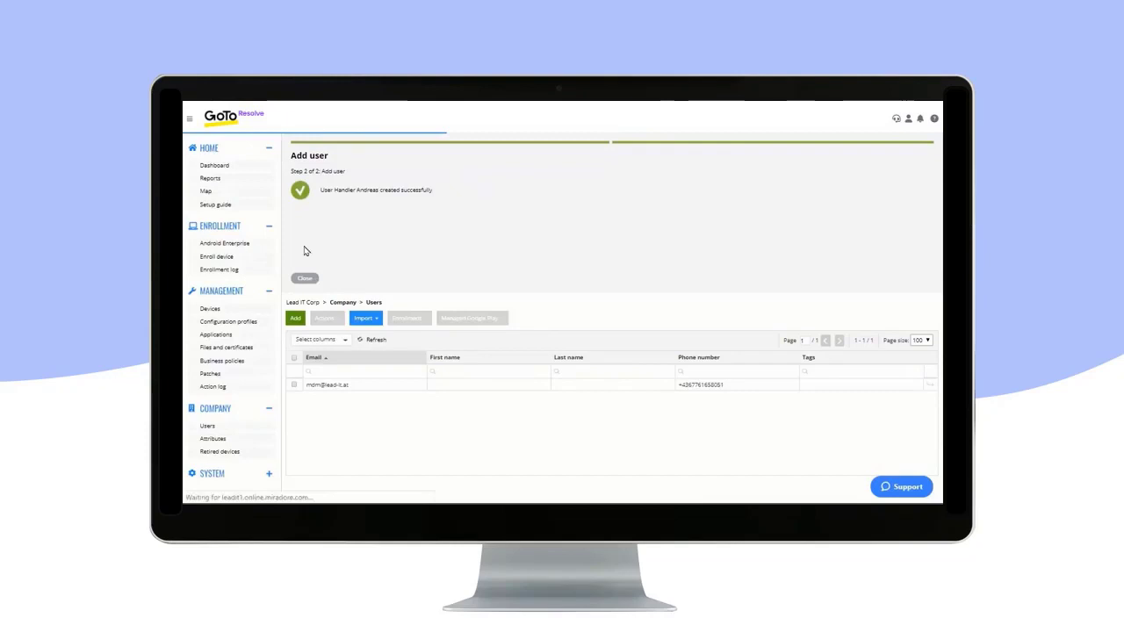
click(305, 278)
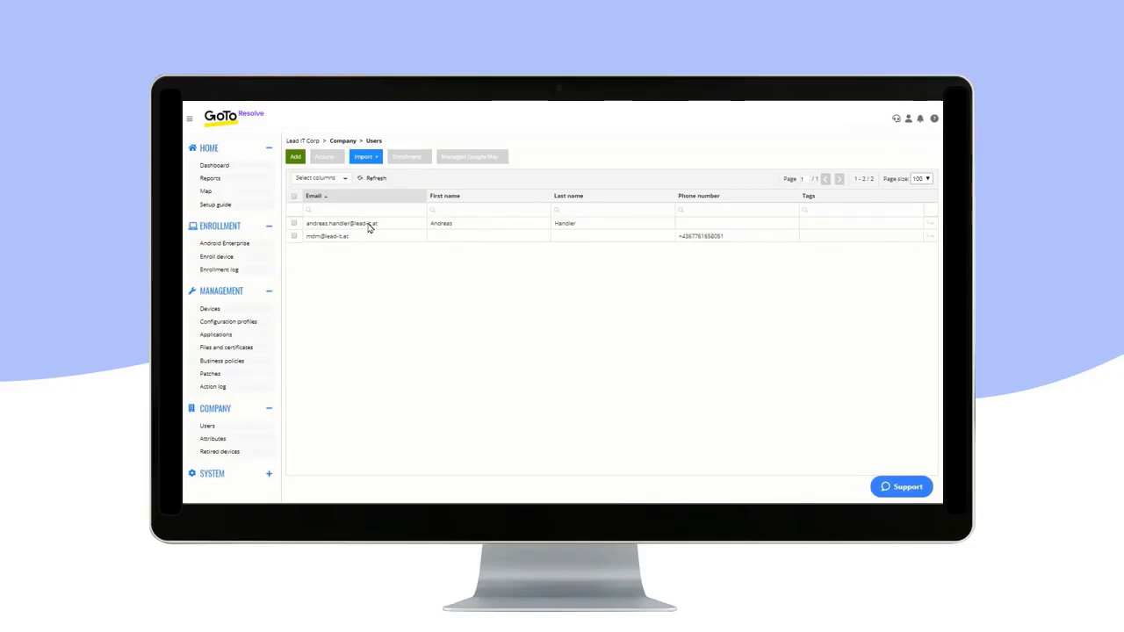
click(294, 223)
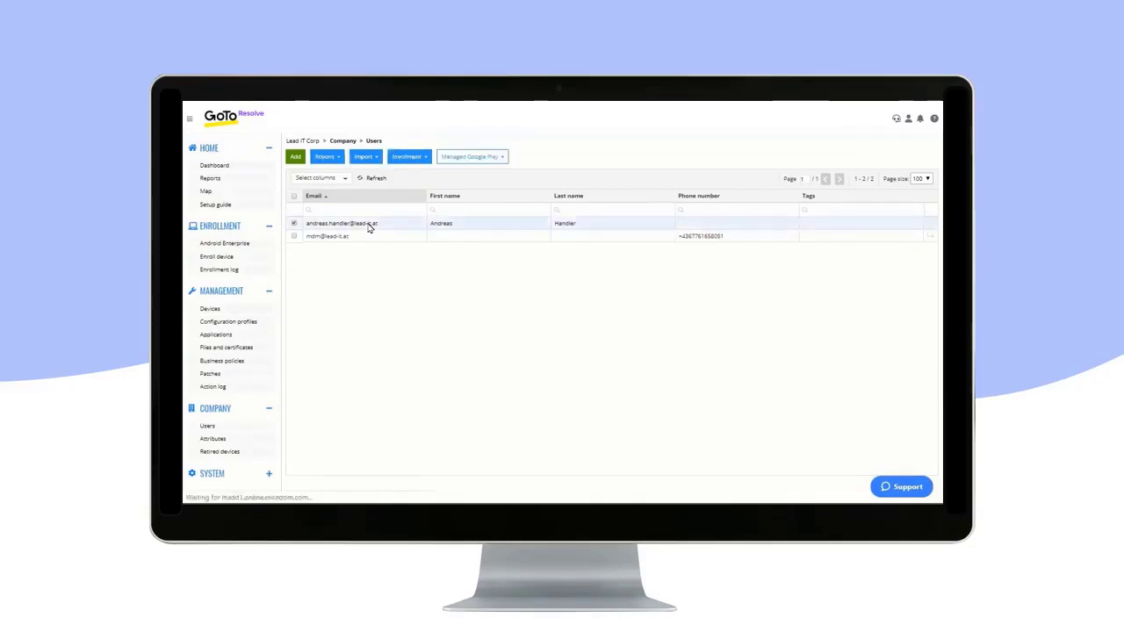
click(340, 223)
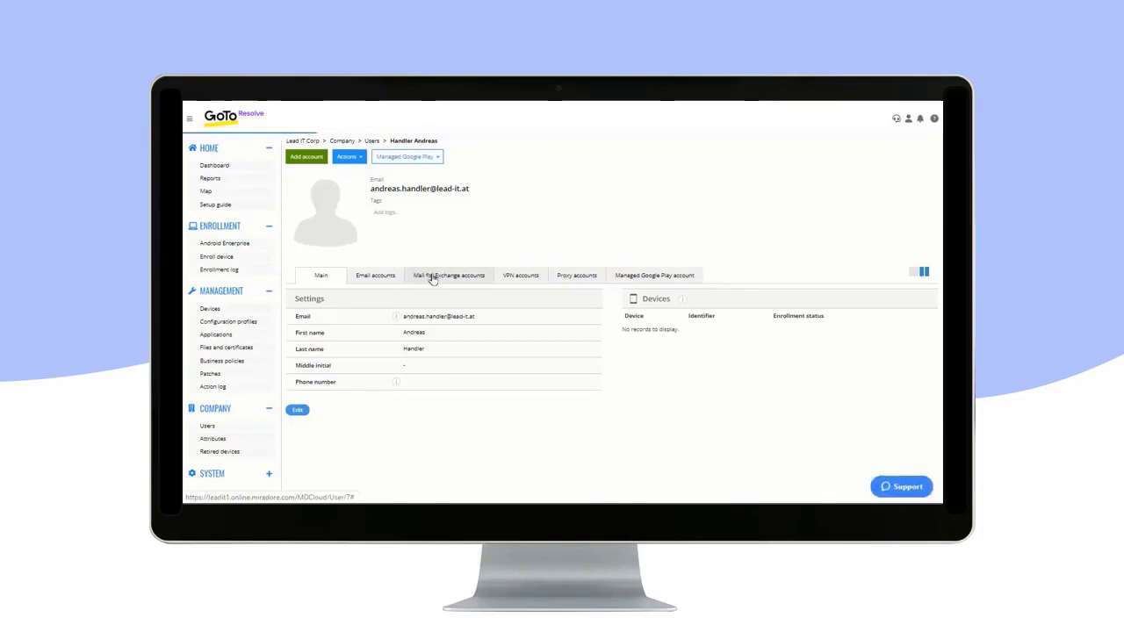
click(448, 274)
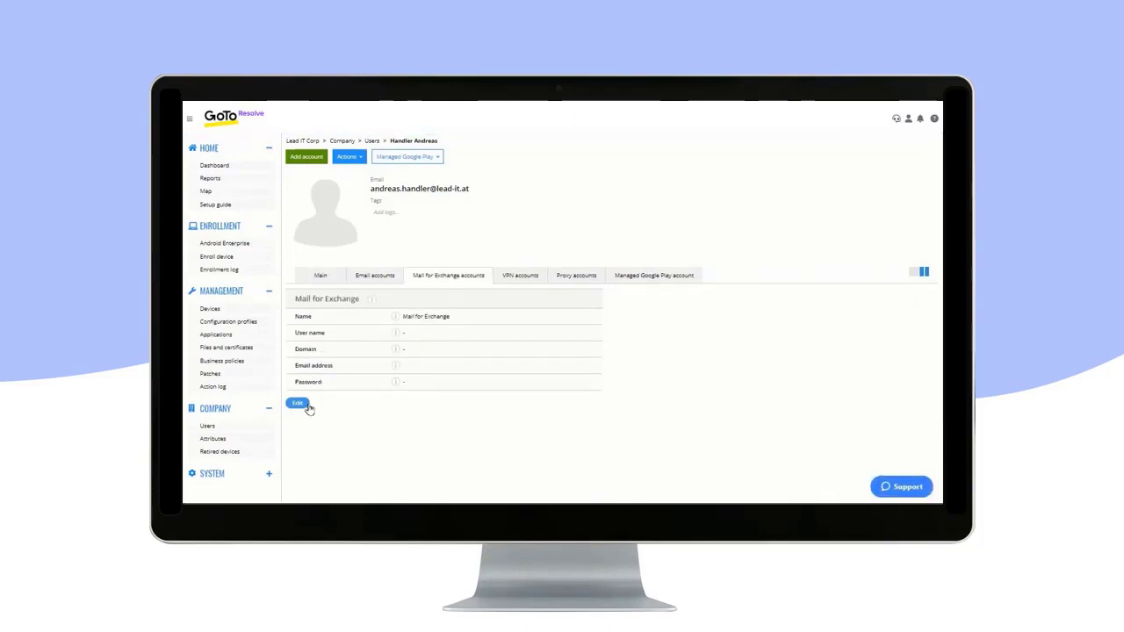
click(298, 402)
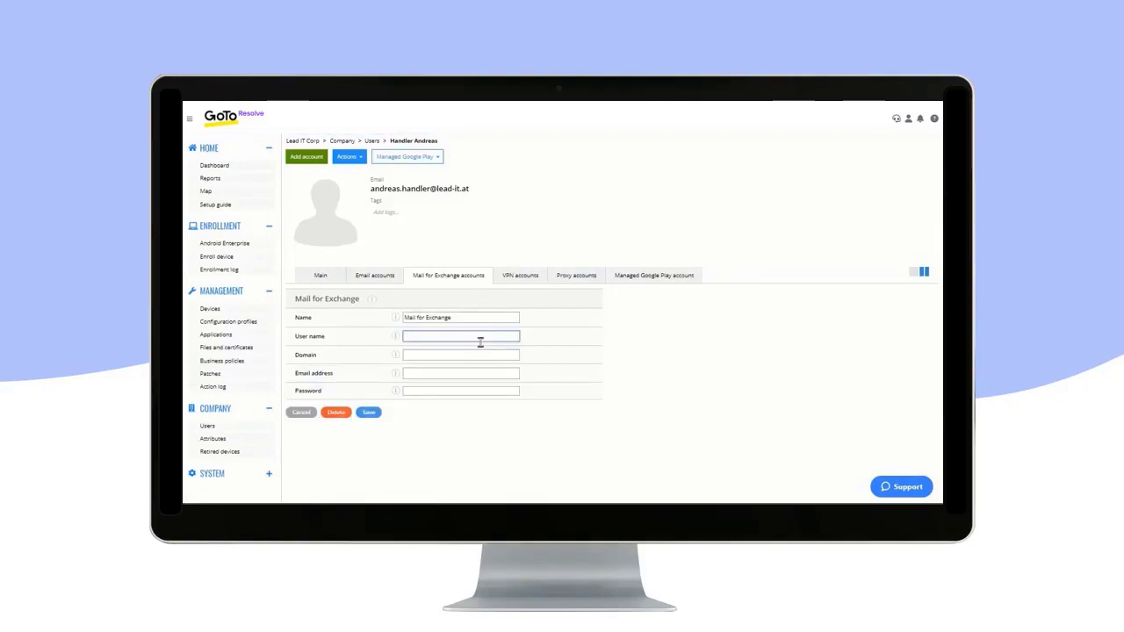
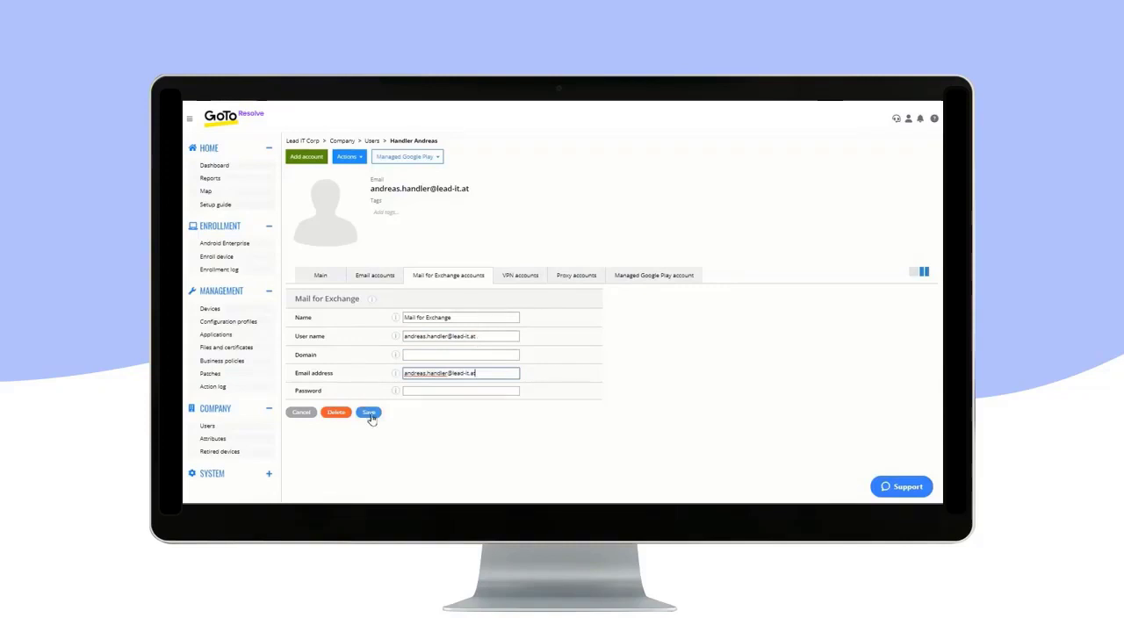
click(369, 411)
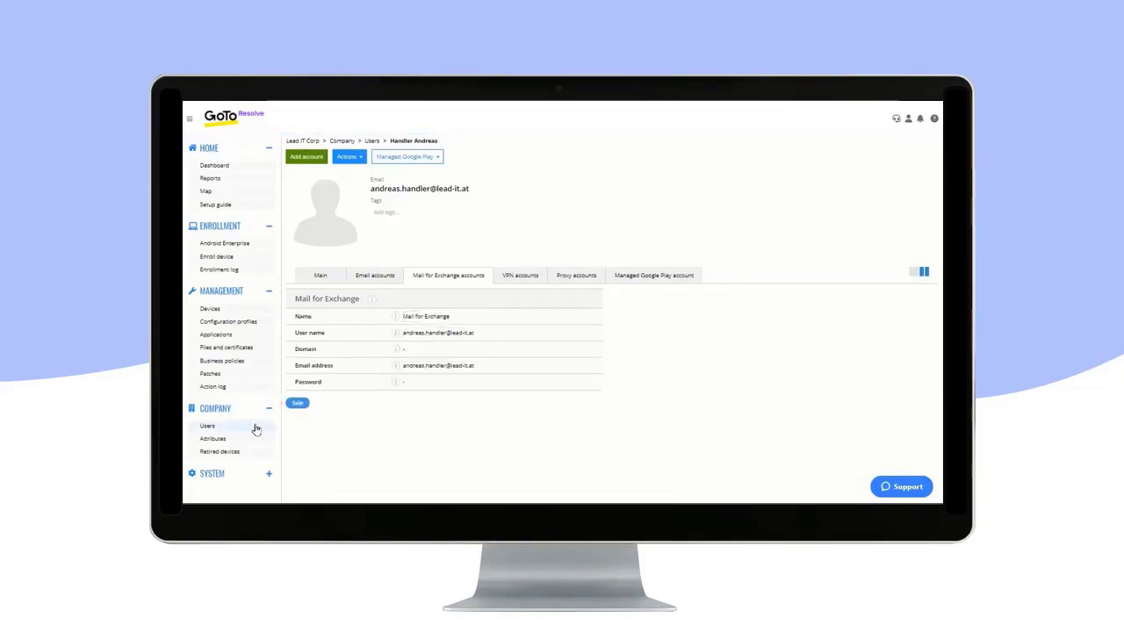
click(207, 427)
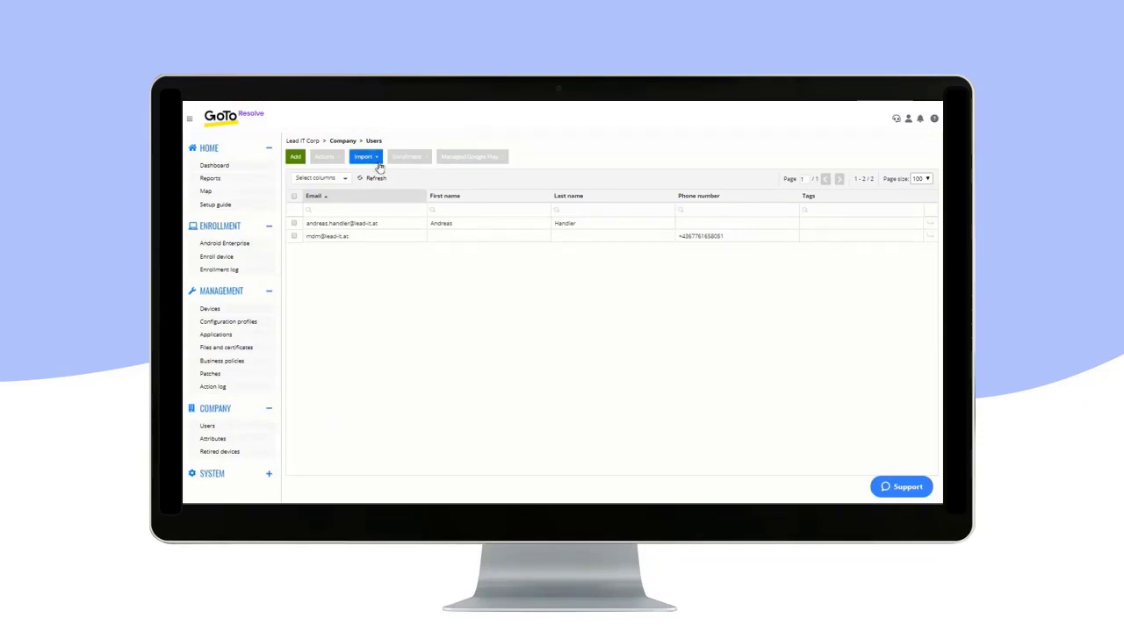
Import John Doe and Jane Doe as users from user.csv with a comma delimiter.
click(365, 156)
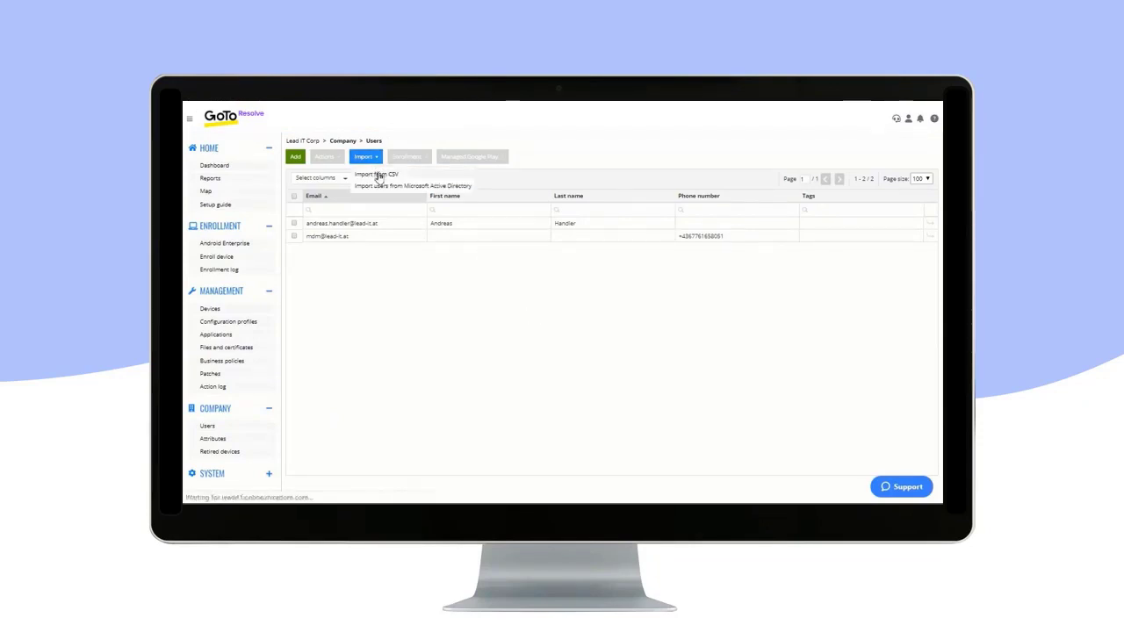
click(376, 174)
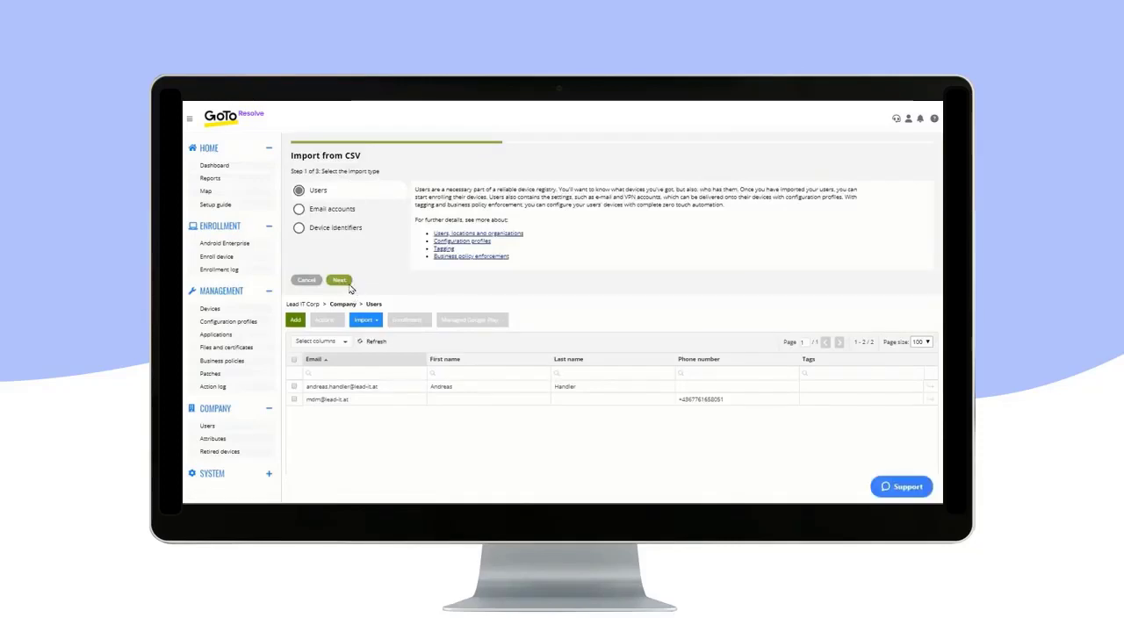
click(339, 279)
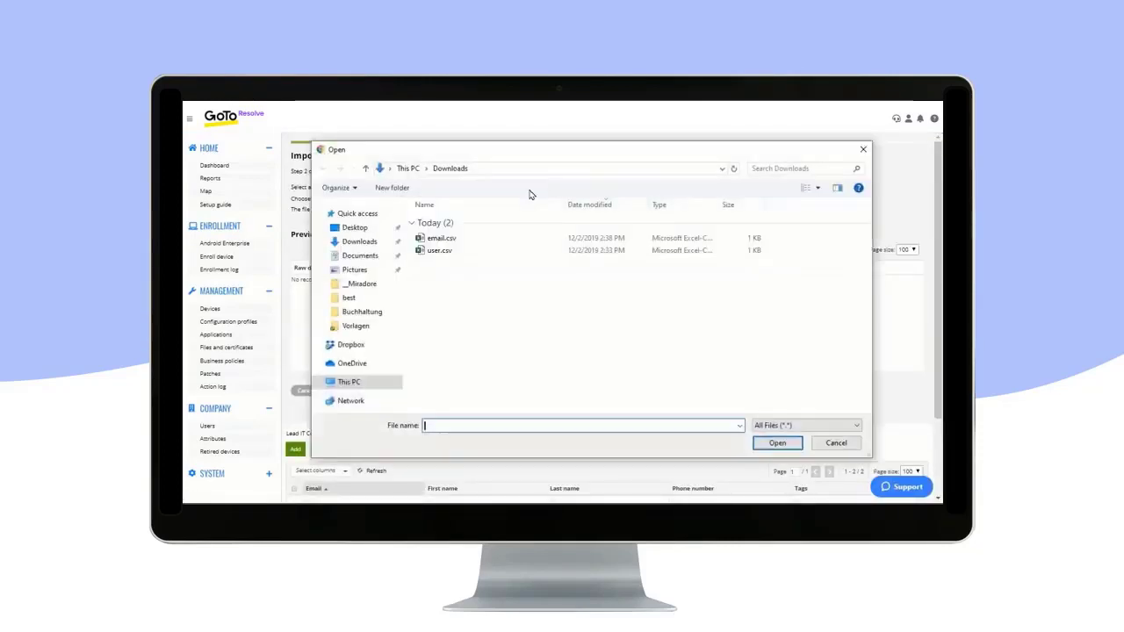
double_click(439, 249)
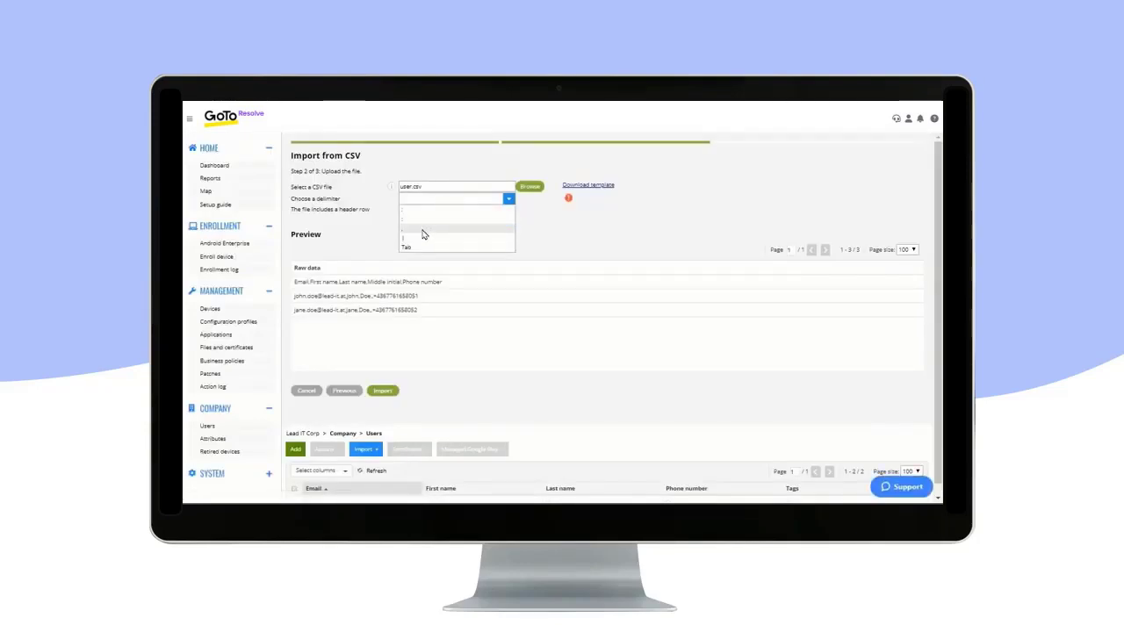
click(404, 214)
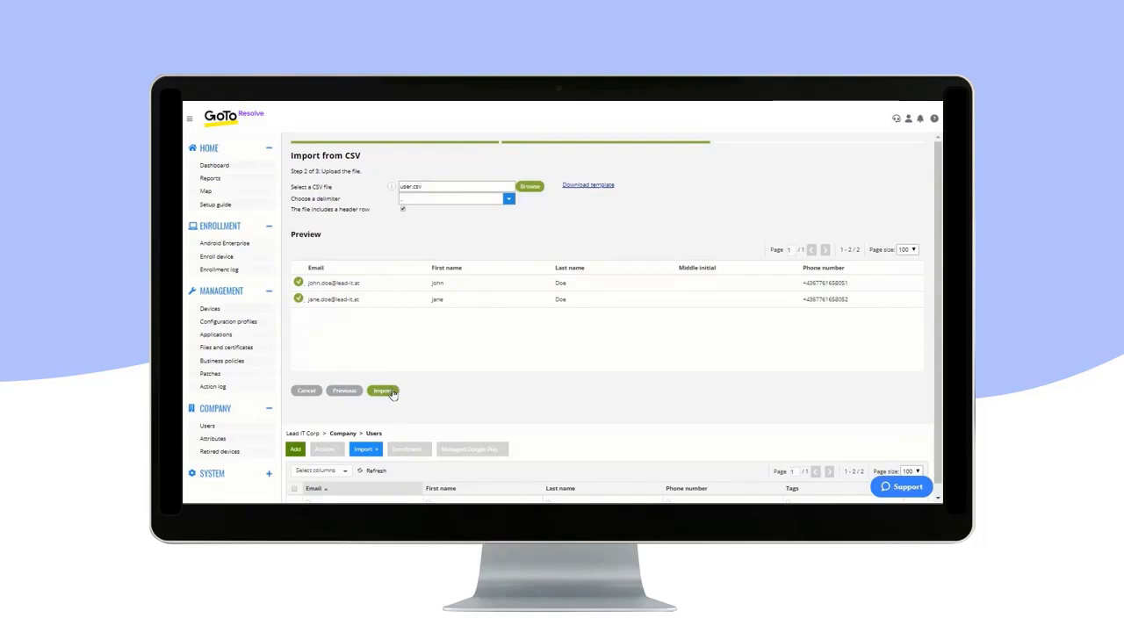
click(383, 390)
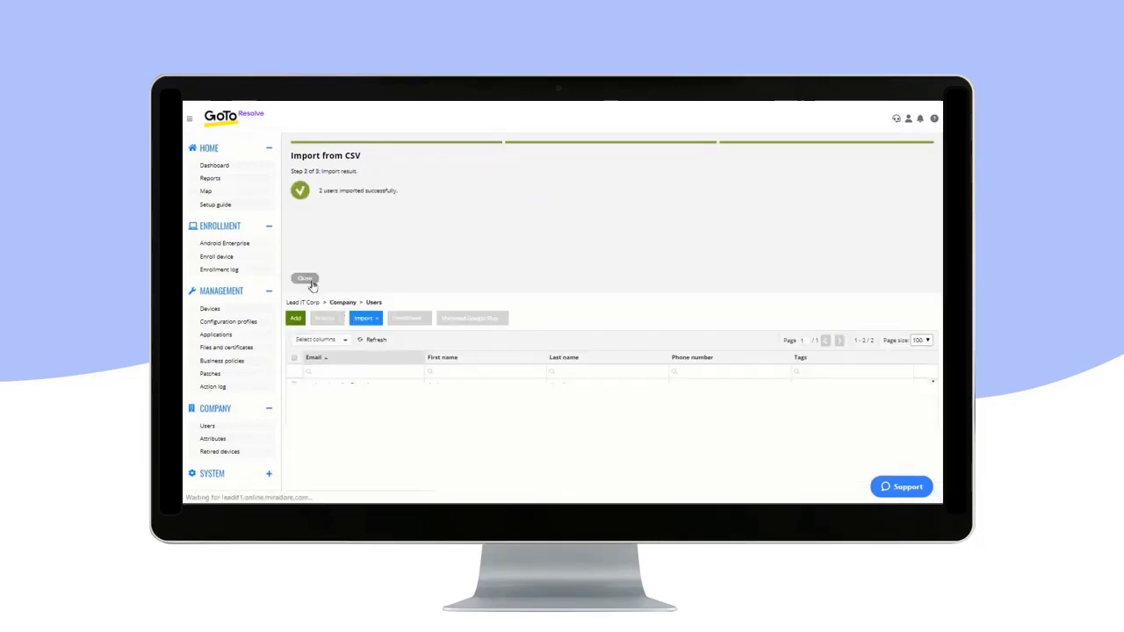
click(306, 277)
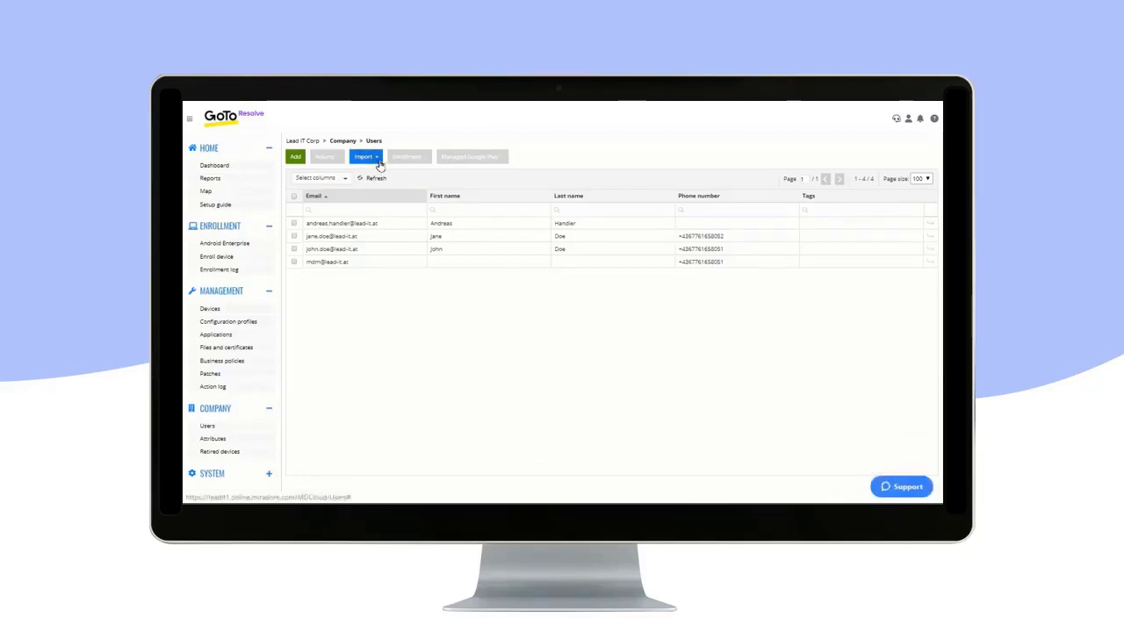
Import the two Mail for Exchange email accounts from email.csv with the delimiter set.
click(365, 156)
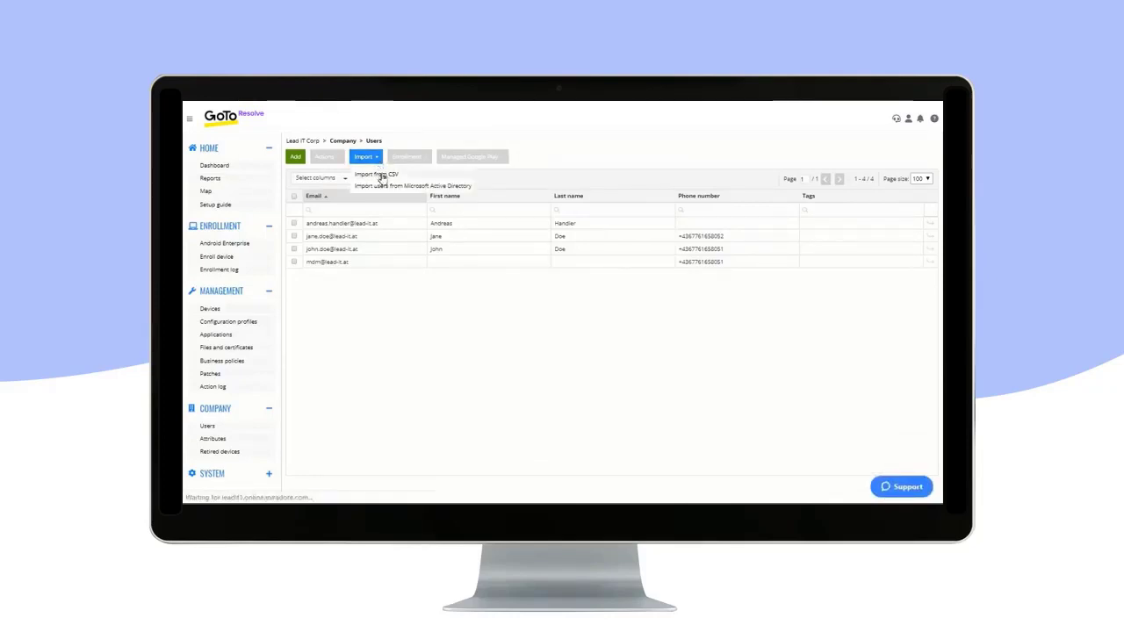
click(374, 174)
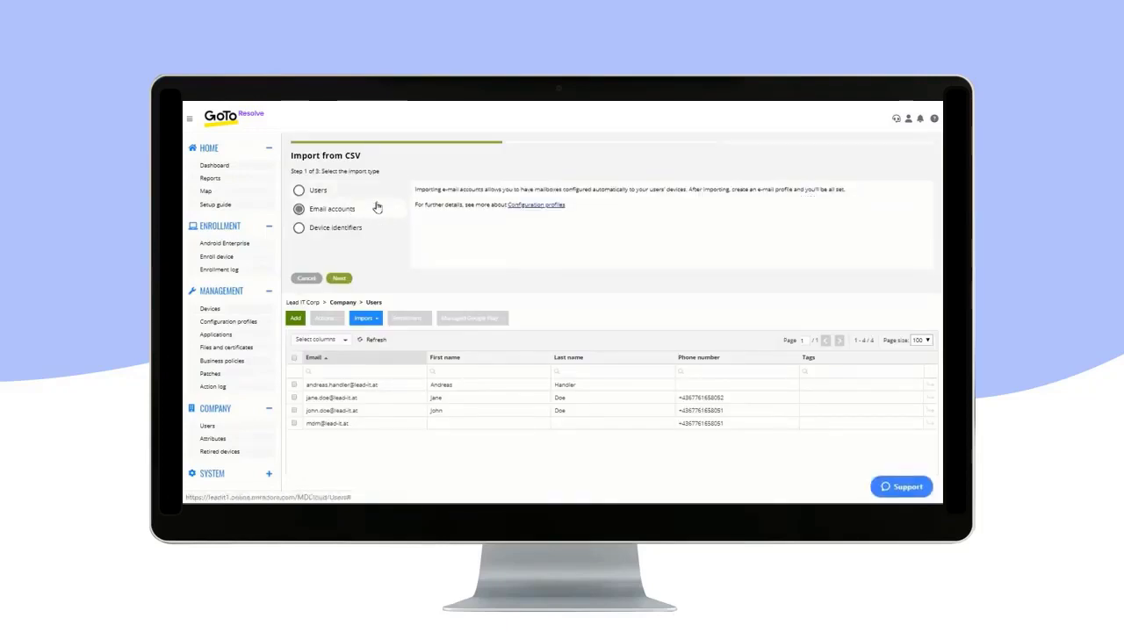
click(339, 278)
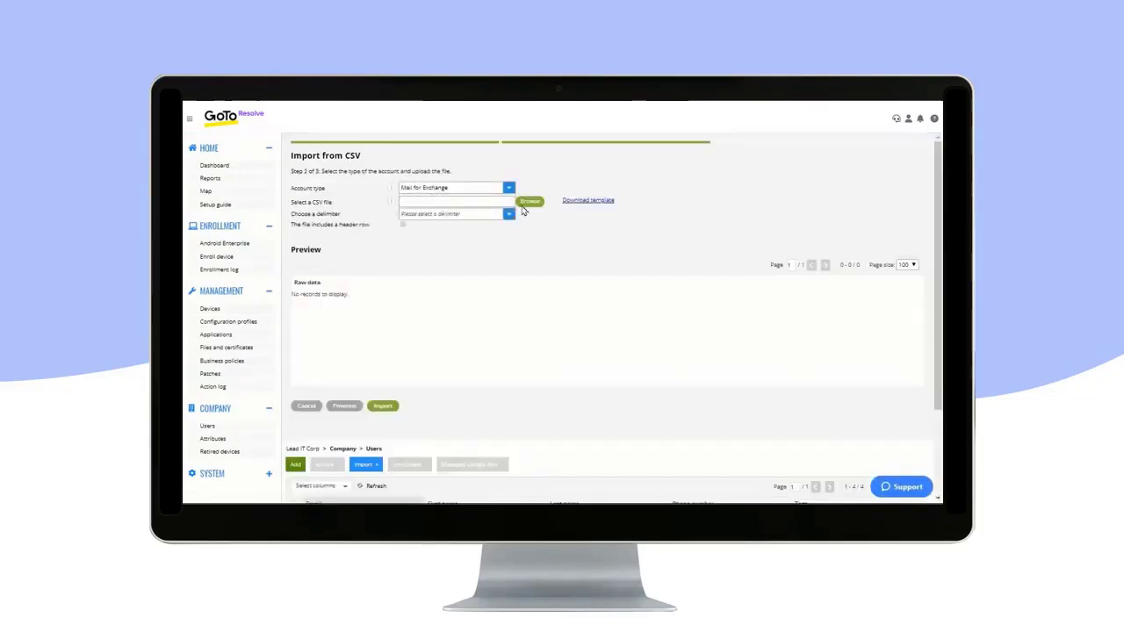
click(531, 200)
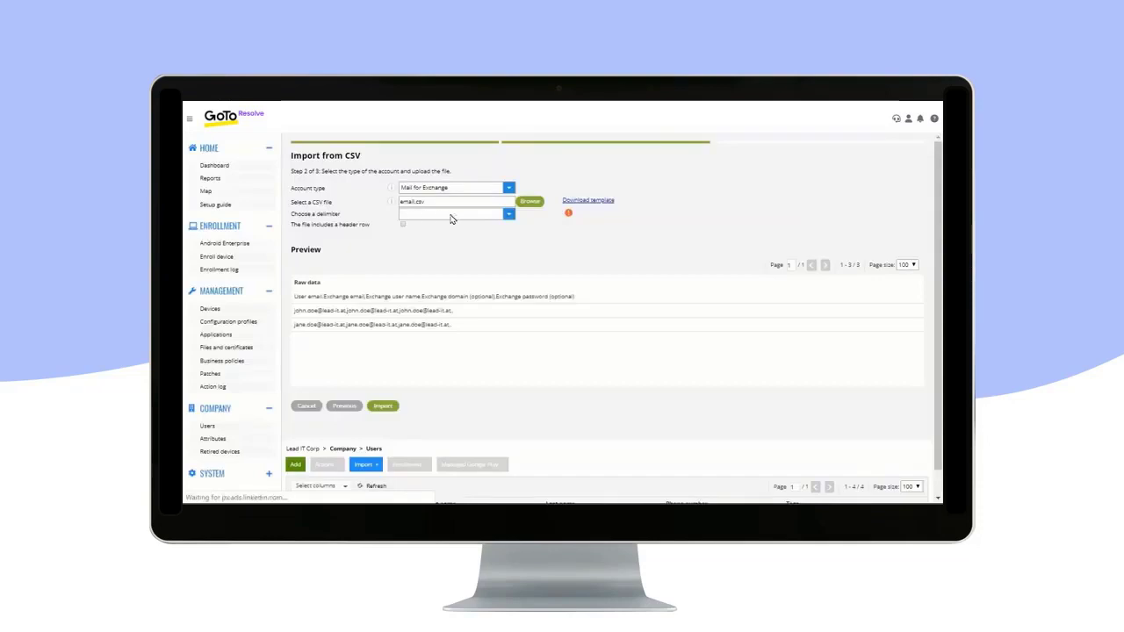
click(402, 224)
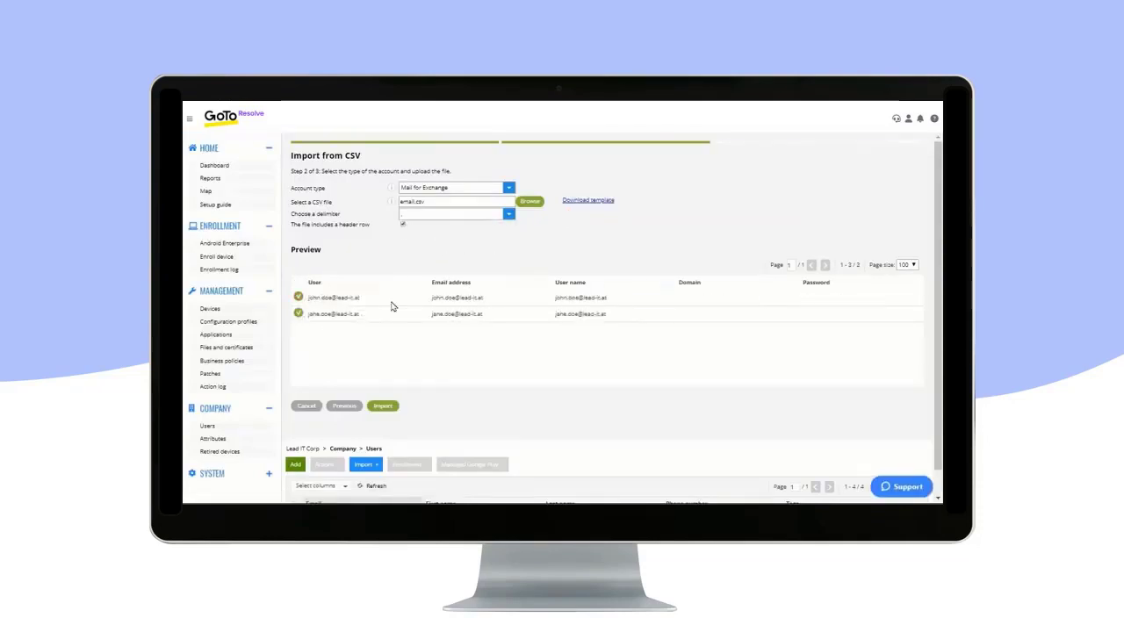
click(383, 406)
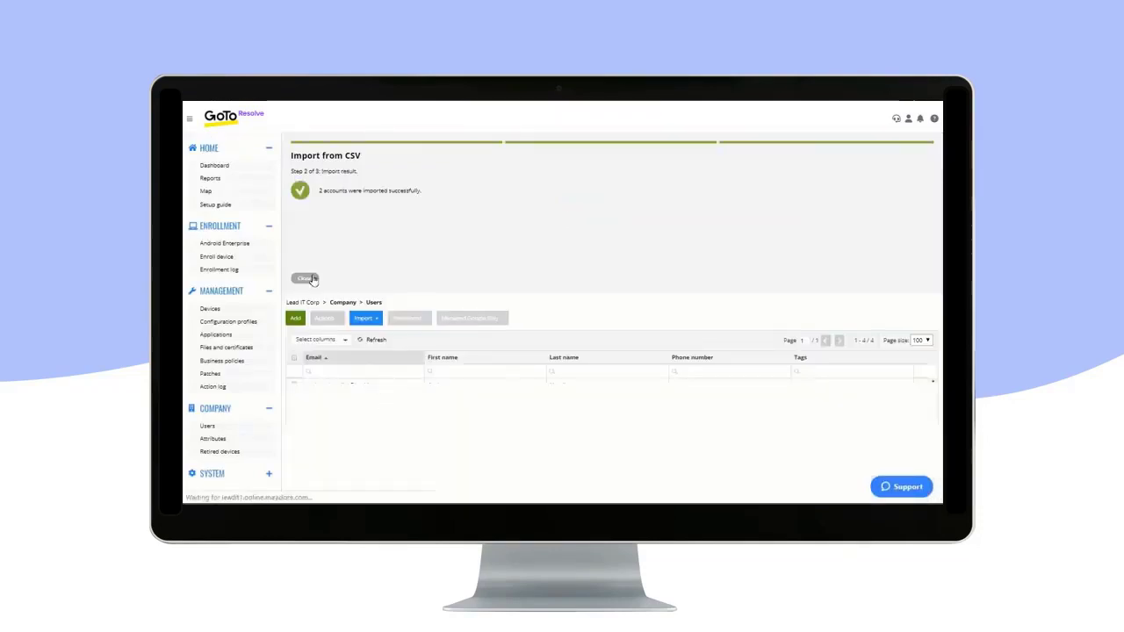